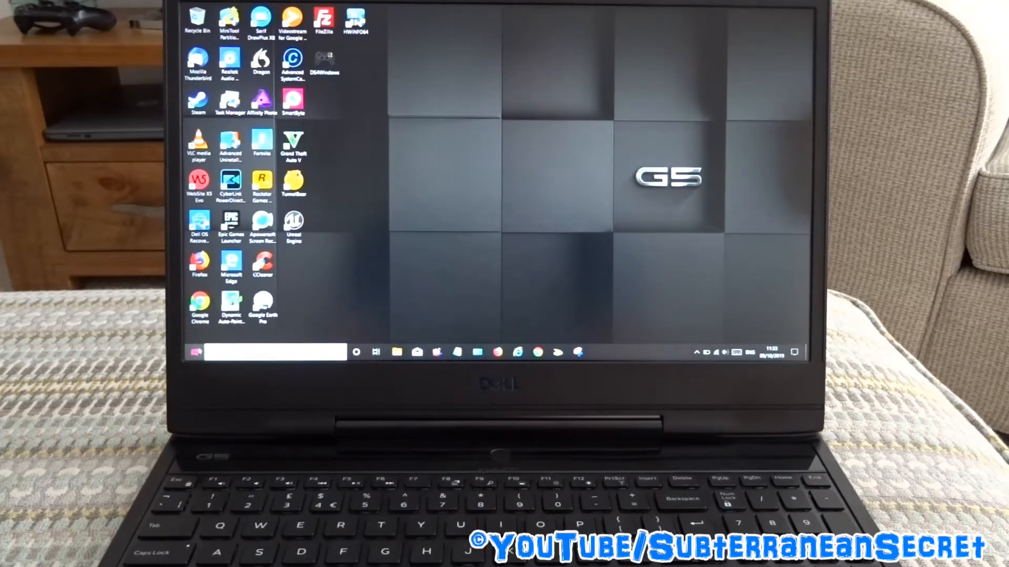
Restart Windows 10 from the Start menu to boot into Dell BIOS Setup.
{"action": "left_click", "coordinate": [193, 352]}
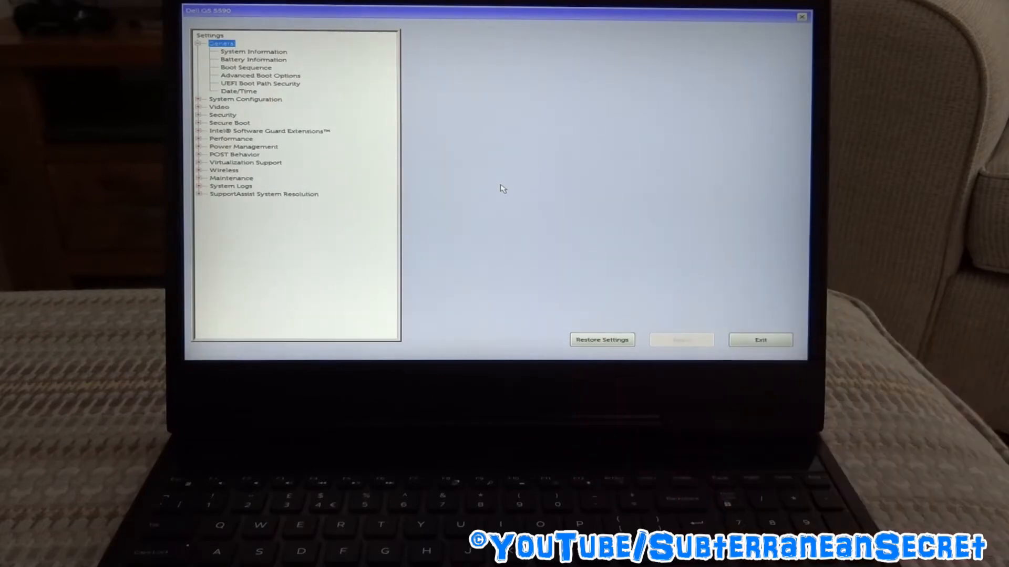
{"action": "mouse_move", "coordinate": [447, 145]}
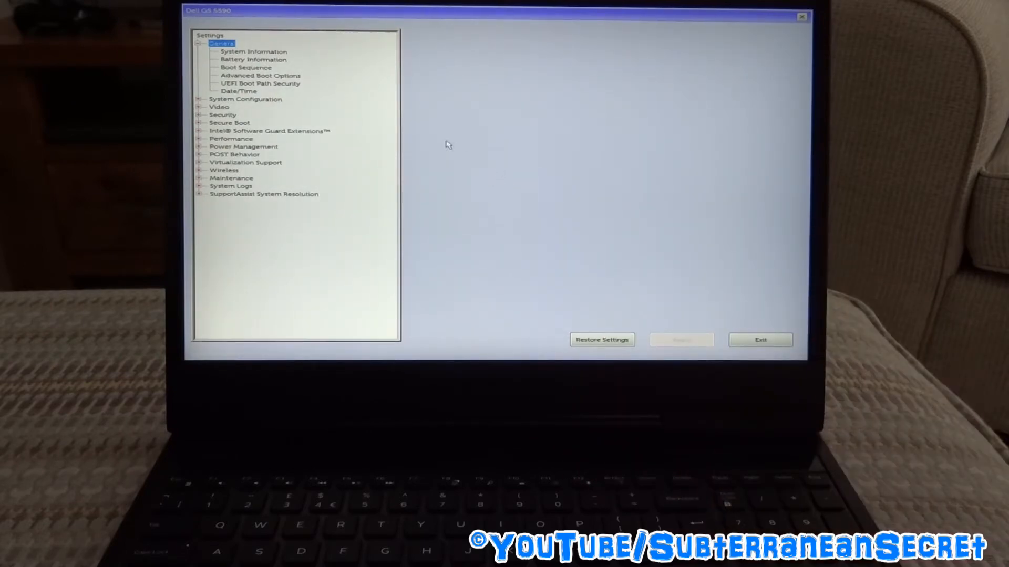
{"action": "mouse_move", "coordinate": [280, 108]}
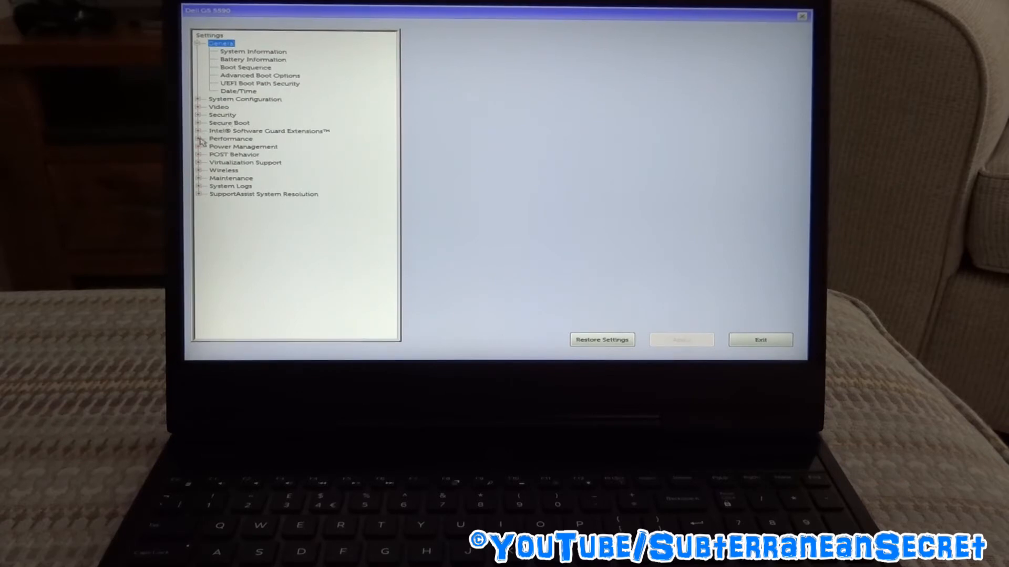
Expand Performance to list Multi Core Support, SpeedStep, C-States, TurboBoost and HyperThread control.
{"action": "left_click", "coordinate": [201, 138]}
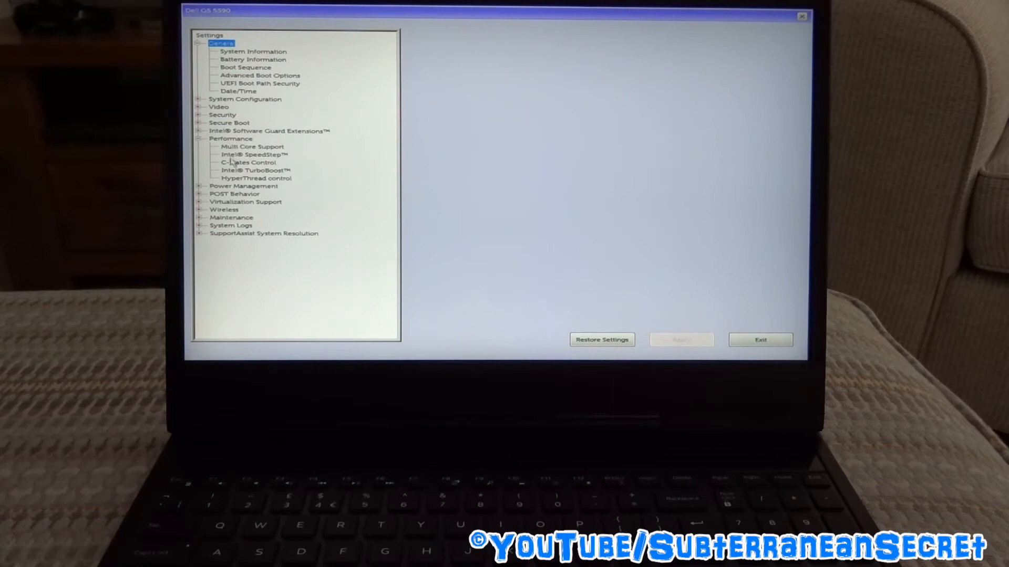
{"action": "mouse_move", "coordinate": [254, 174]}
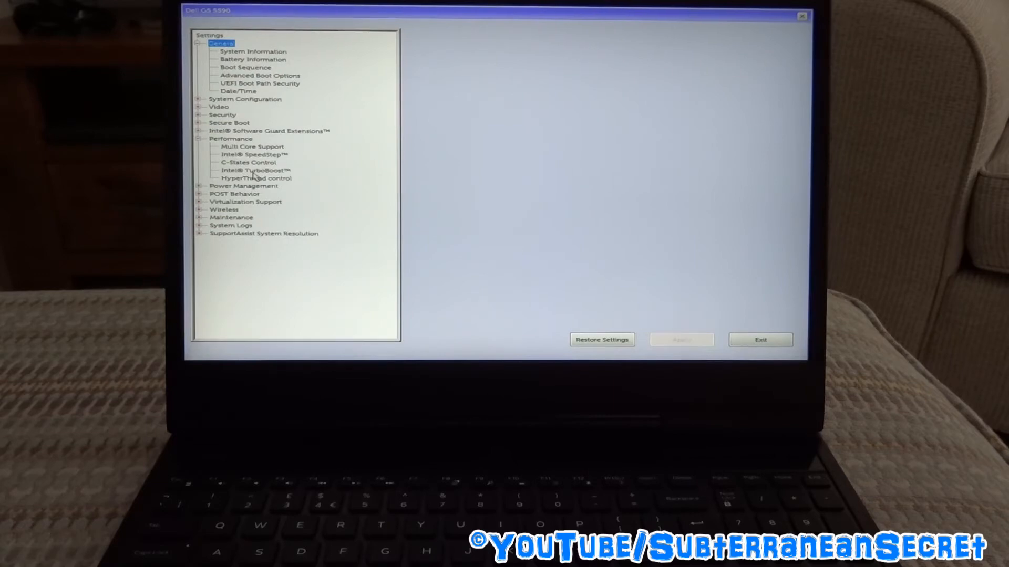
Untick Enable Intel TurboBoost, then Apply and confirm with OK.
{"action": "left_click", "coordinate": [255, 169]}
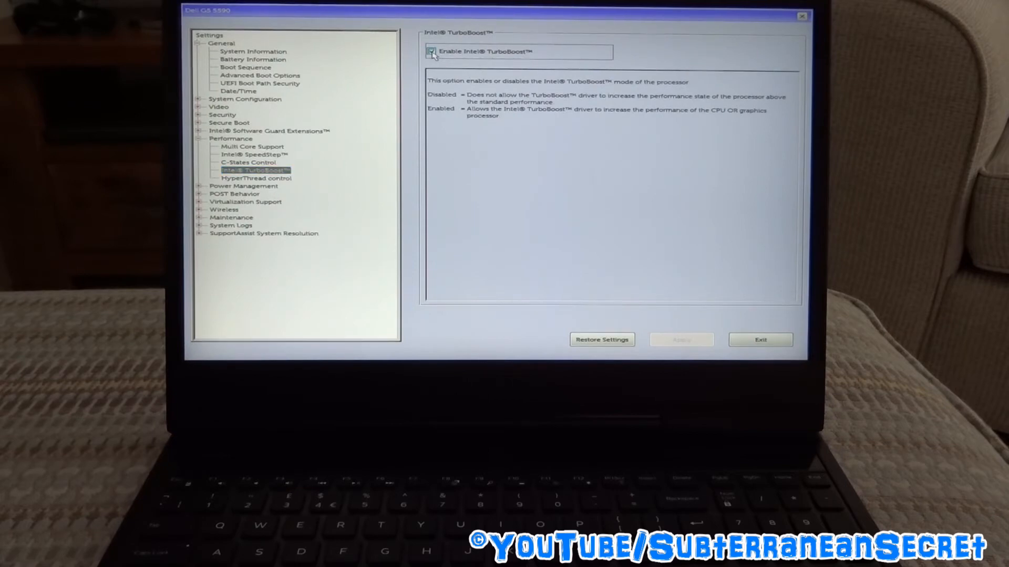
{"action": "left_click", "coordinate": [432, 51]}
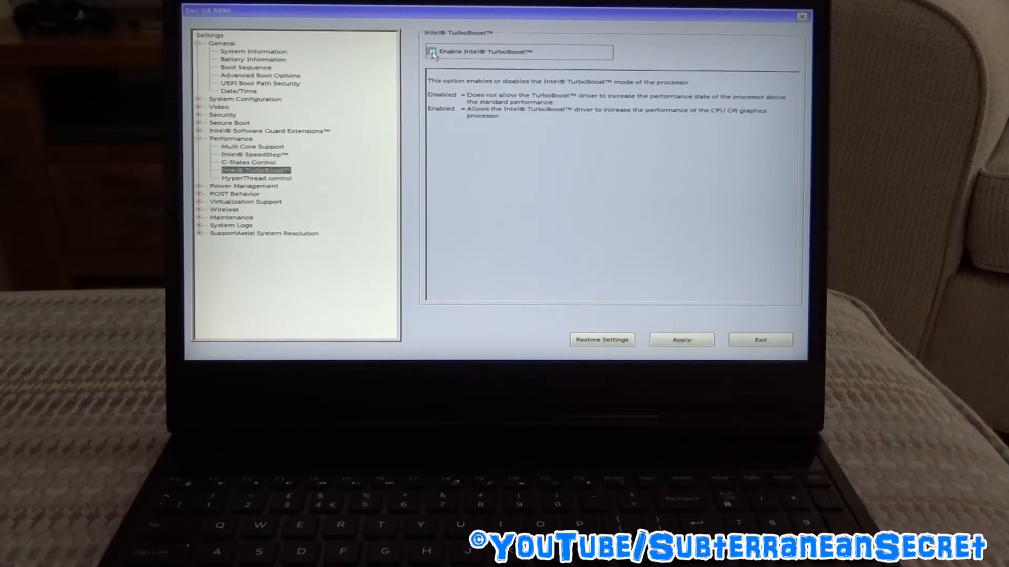
{"action": "left_click", "coordinate": [432, 52]}
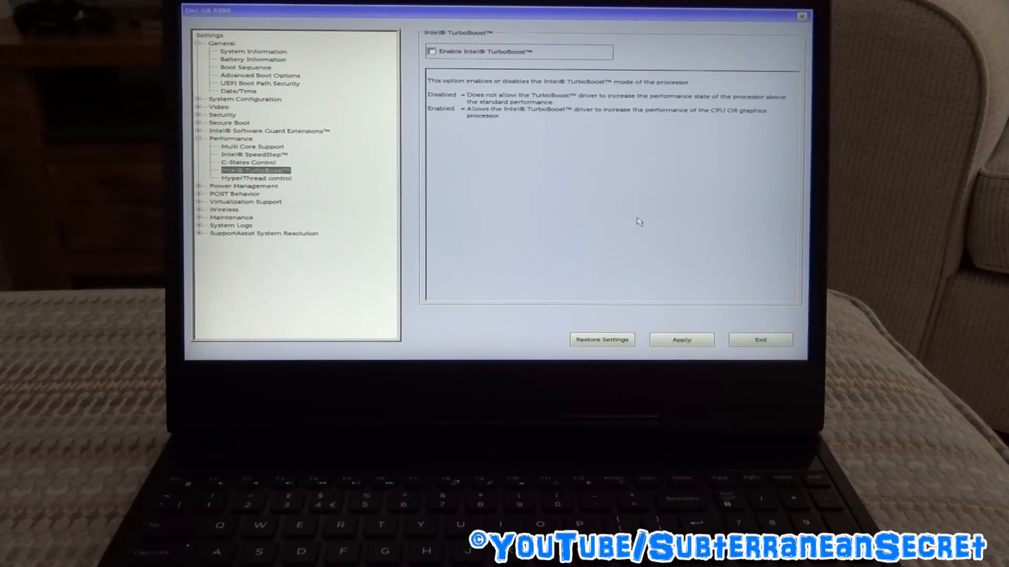
{"action": "left_click", "coordinate": [681, 340]}
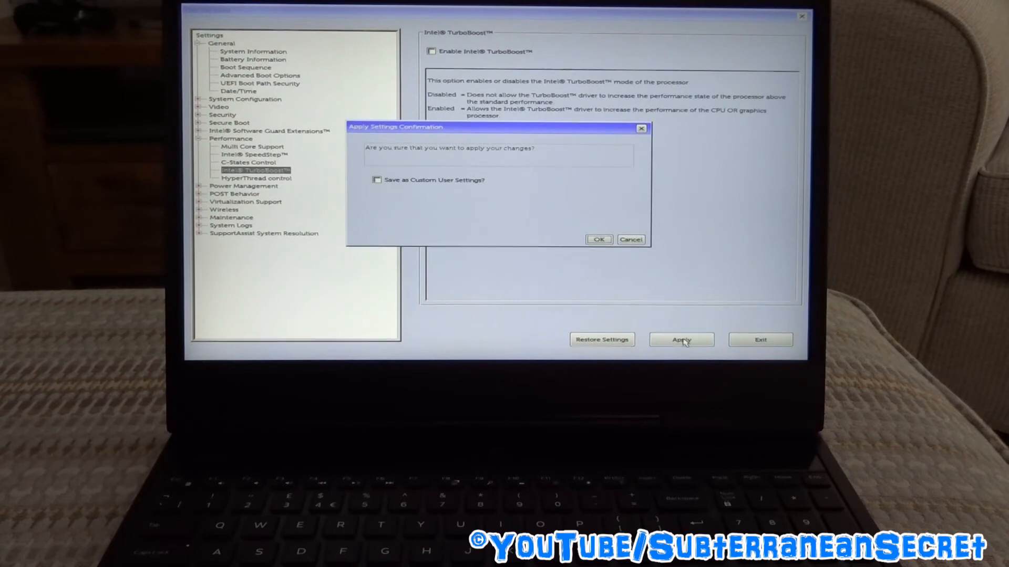
{"action": "left_click", "coordinate": [597, 240]}
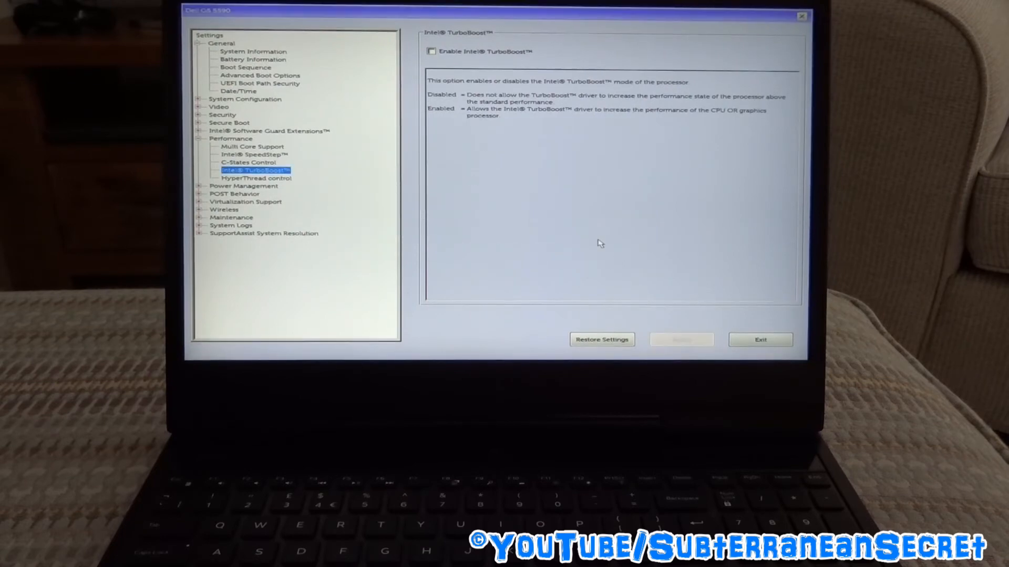